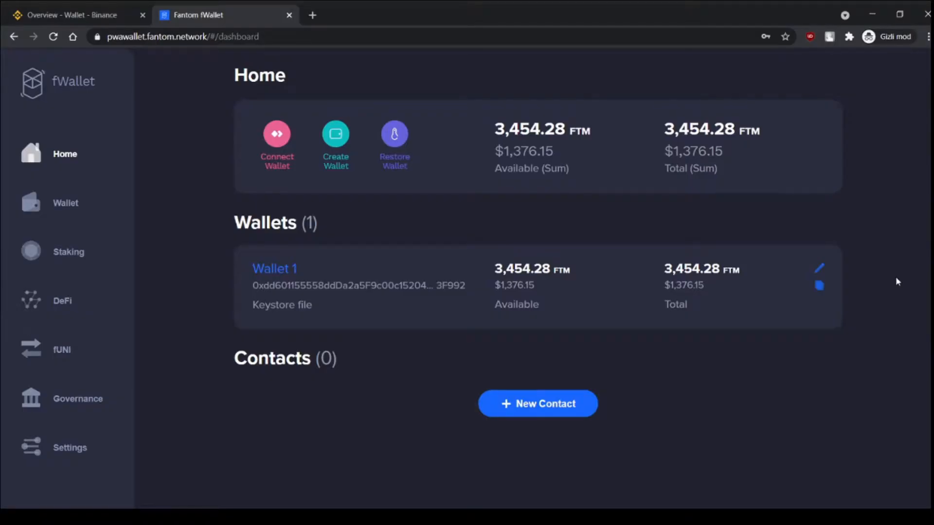
mouse_move(271, 391)
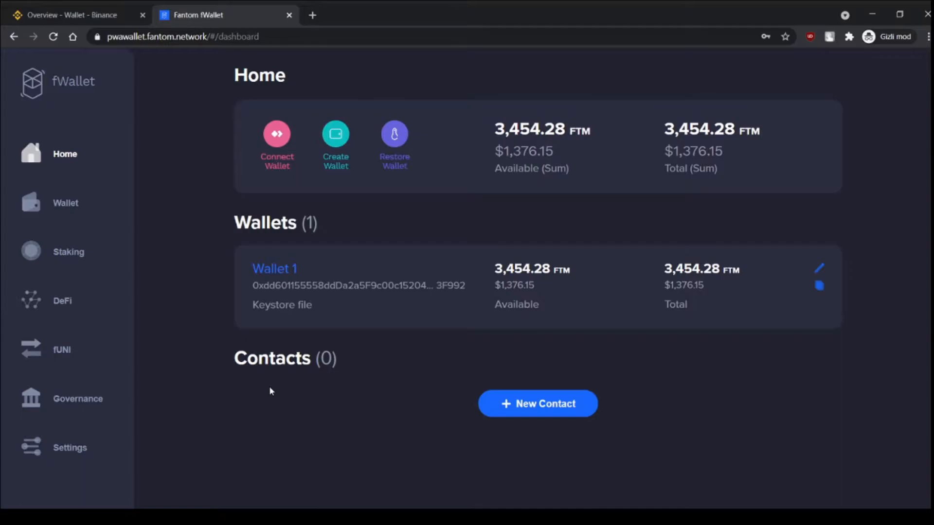
mouse_move(223, 377)
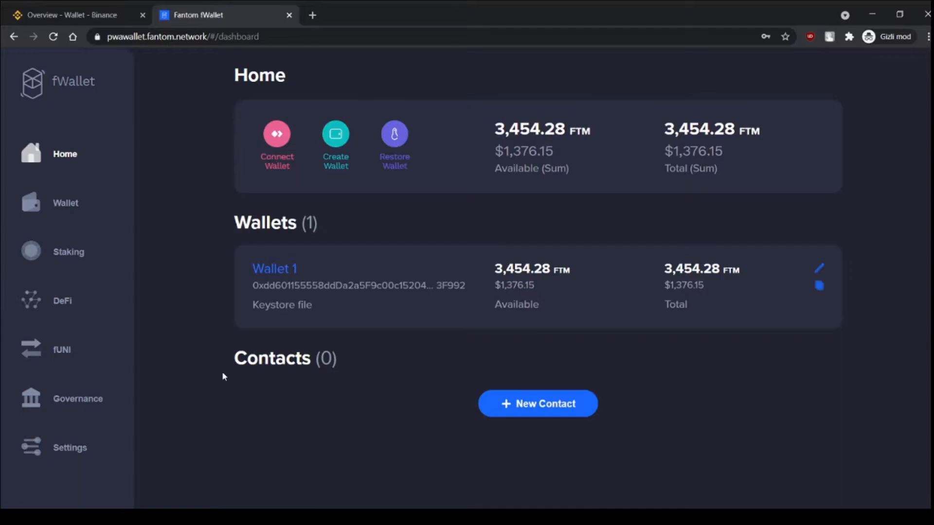
mouse_move(179, 250)
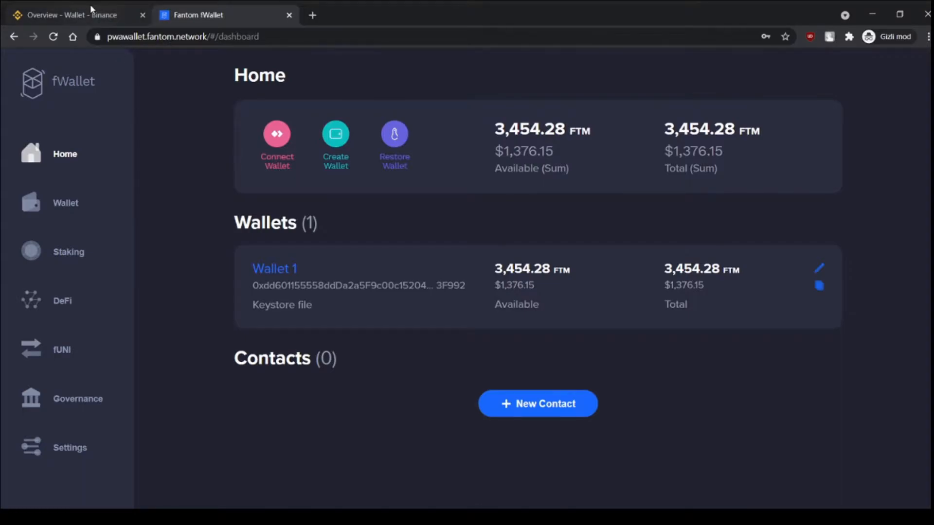
Step: Choose FTM as the coin in Binance's crypto withdrawal form (balance 0.07705210 FTM), then return to fWallet
click(73, 14)
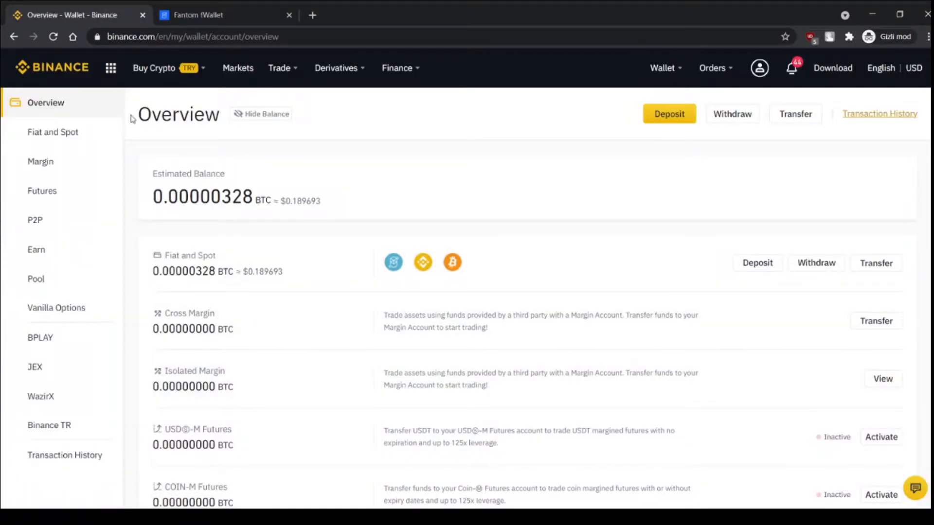
mouse_move(590, 130)
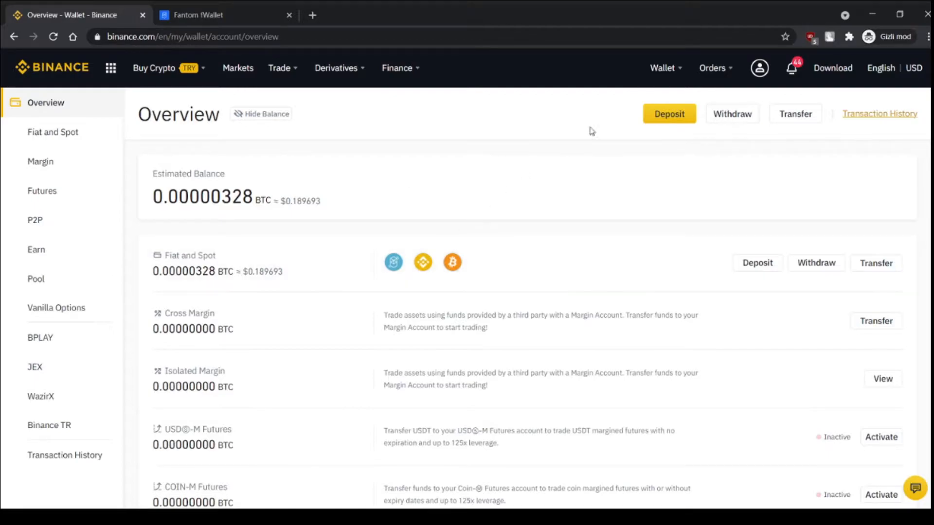
mouse_move(686, 160)
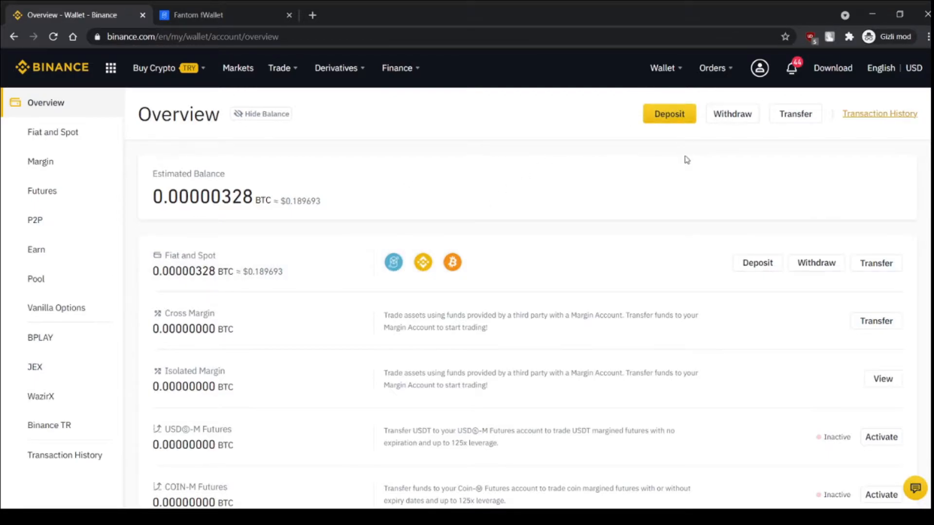
click(732, 114)
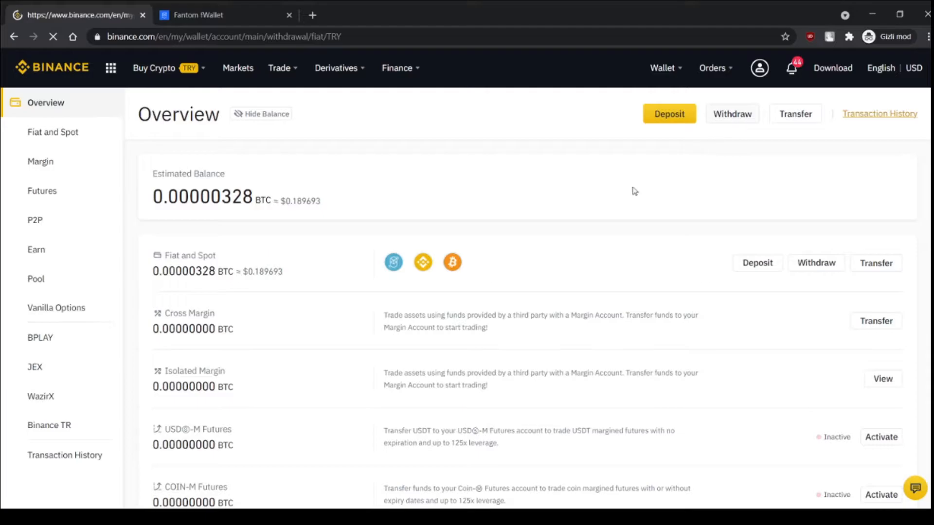
click(733, 113)
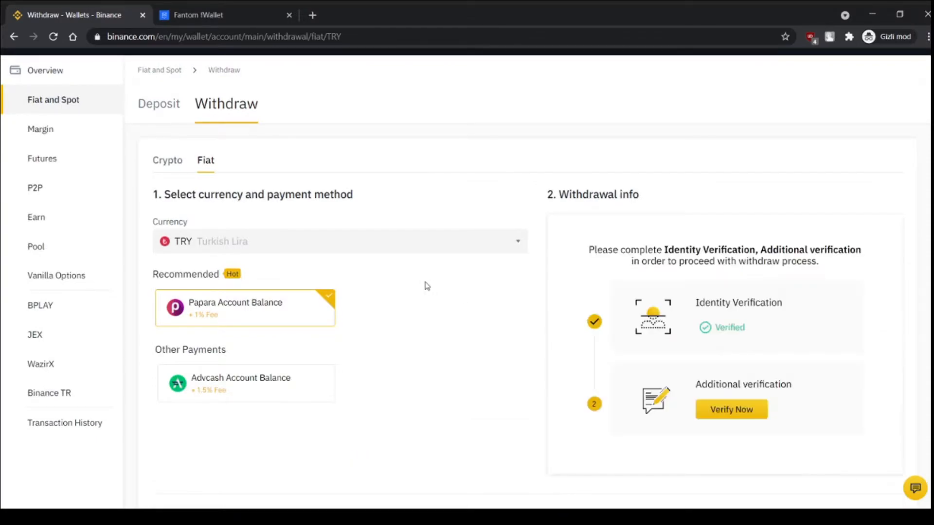
click(168, 161)
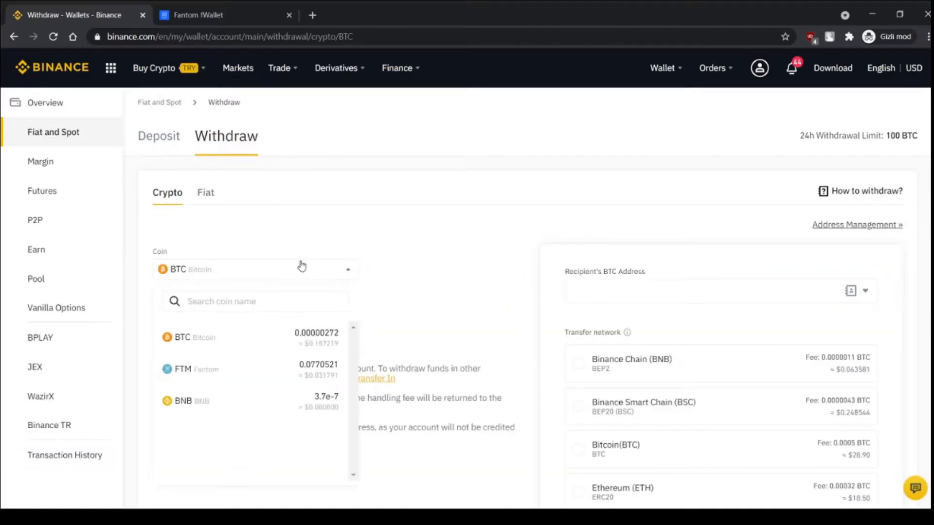
click(191, 369)
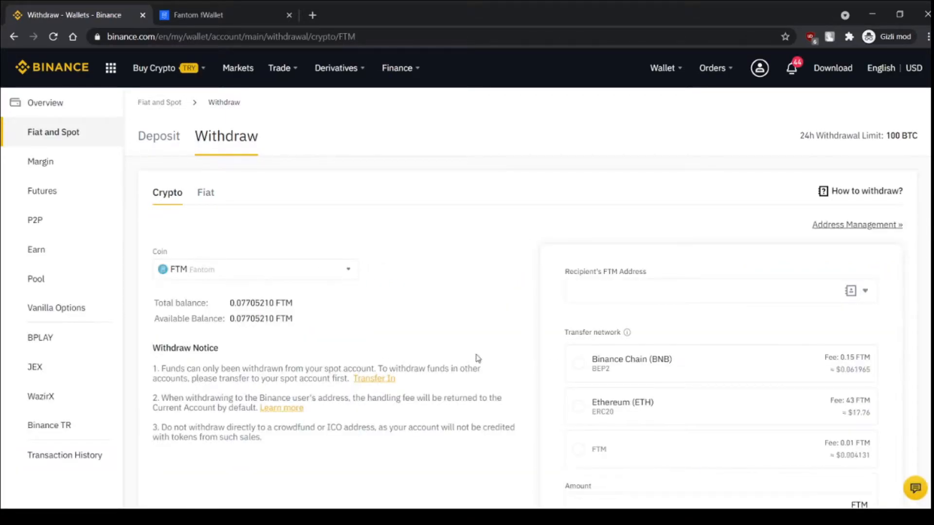
scroll(down, 3)
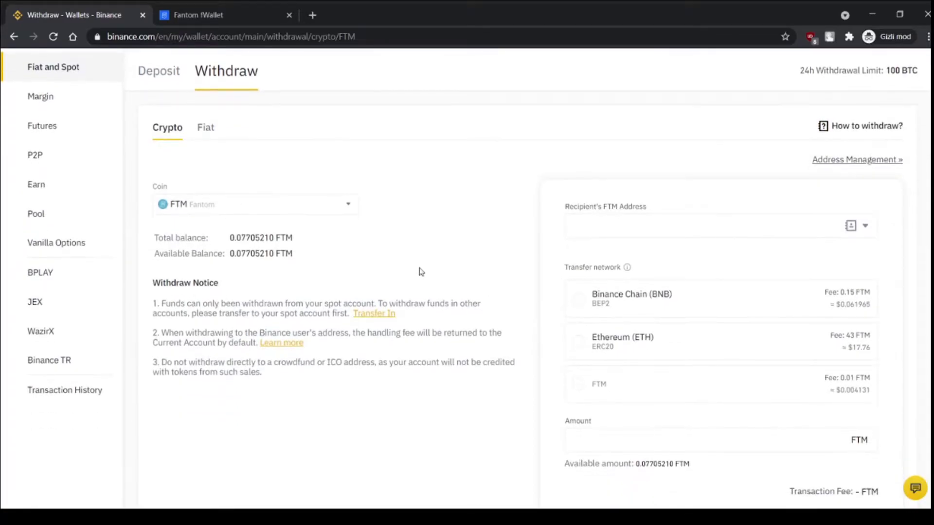
click(200, 15)
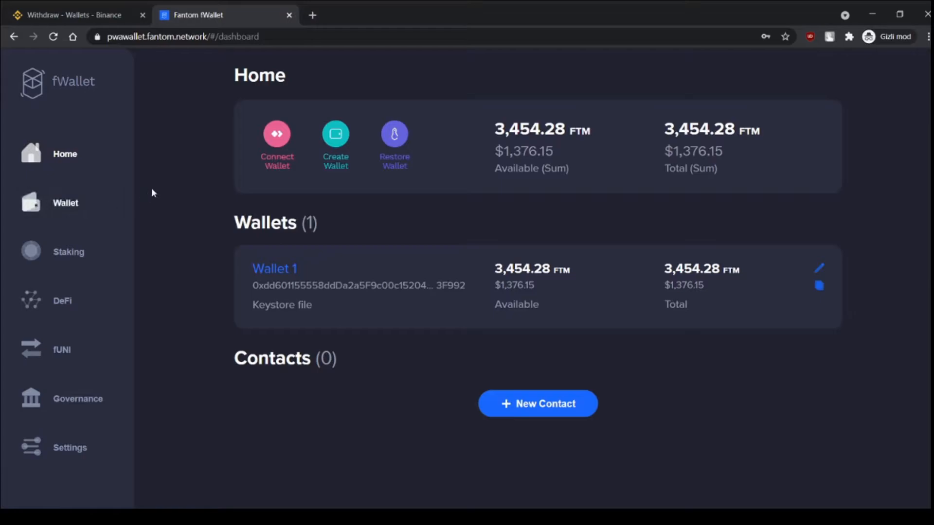
Step: Copy Wallet 1's Opera FTM receiving address and switch back to the Binance withdrawal form
click(275, 269)
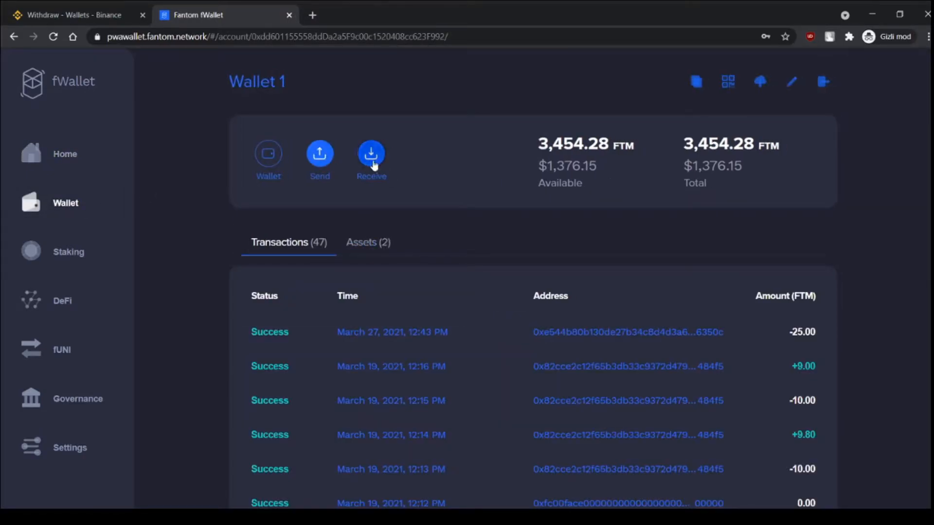
click(371, 153)
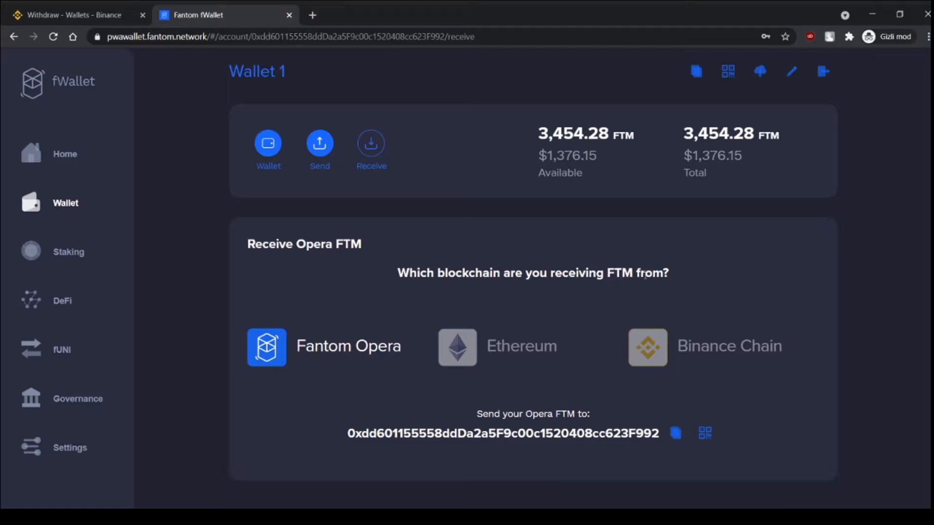
mouse_move(309, 404)
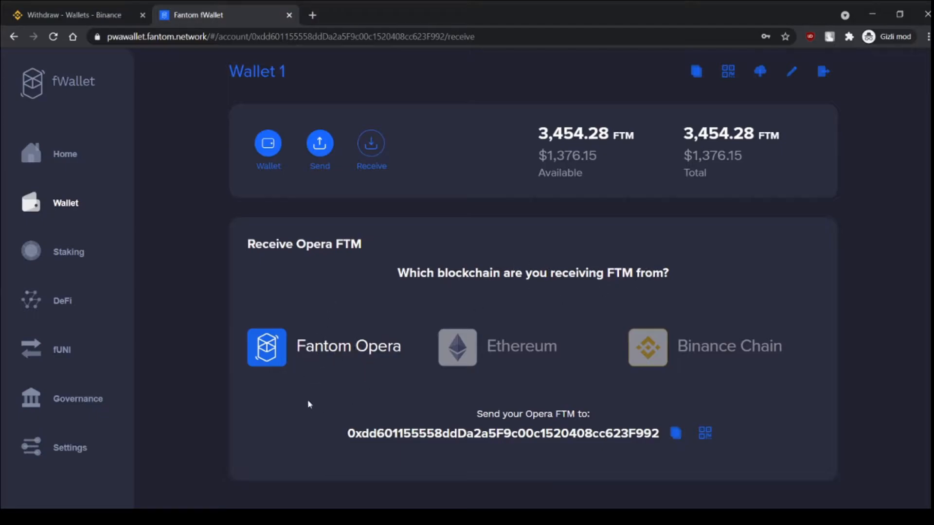
mouse_move(704, 434)
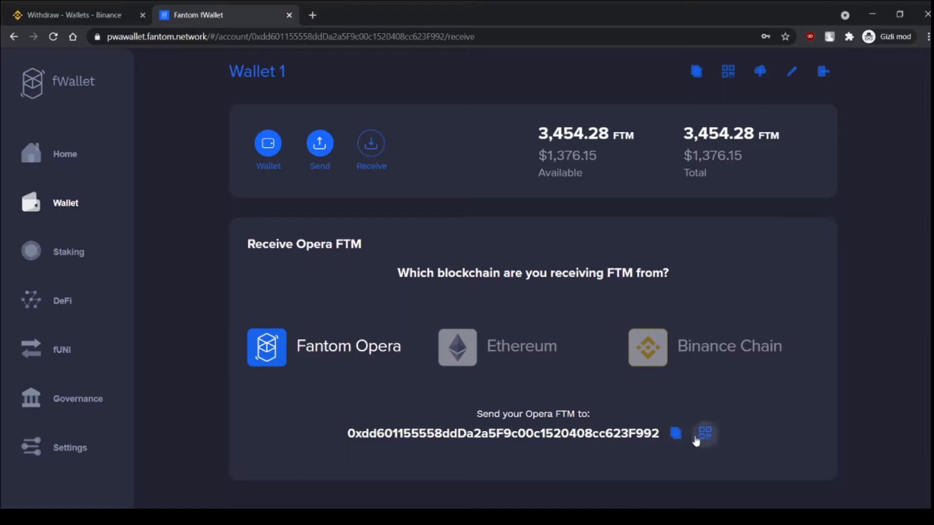
click(676, 434)
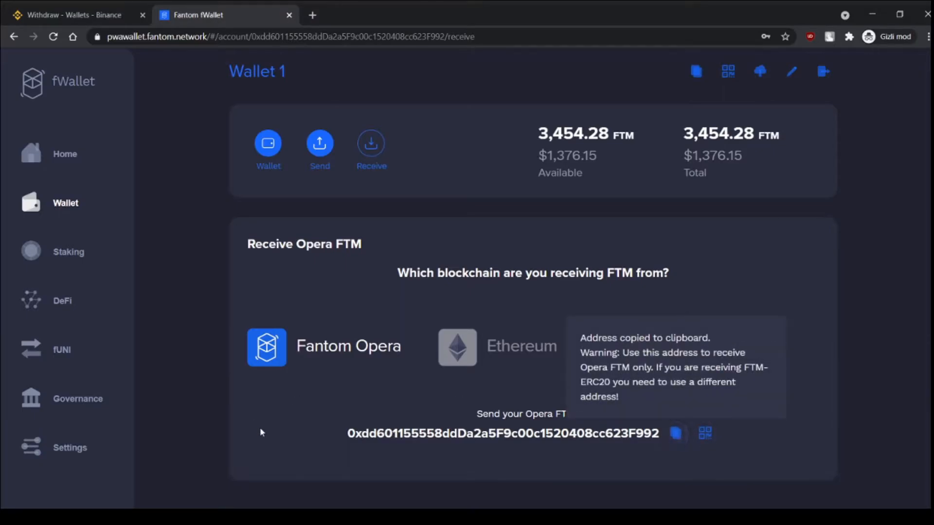
click(73, 16)
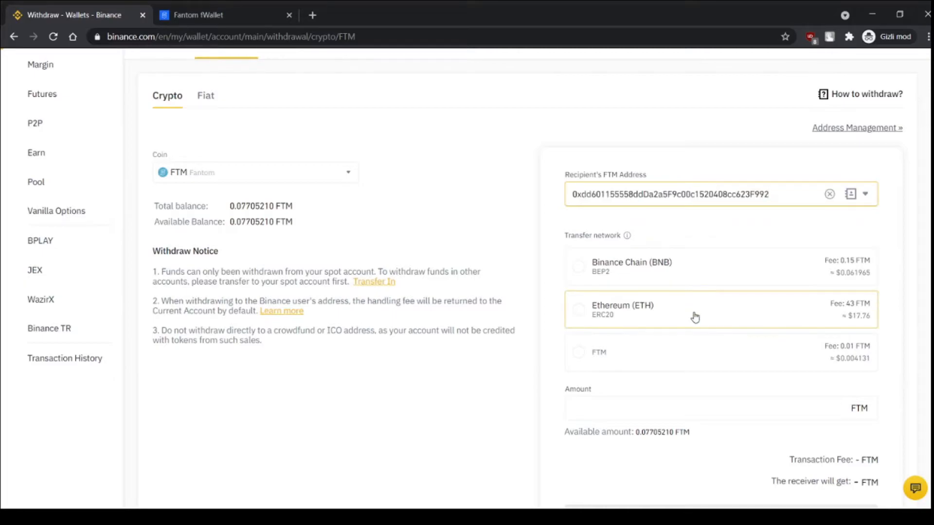
Step: Select the FTM transfer network and enter a withdrawal amount of 1 FTM (receiver gets 0.99 FTM)
click(621, 363)
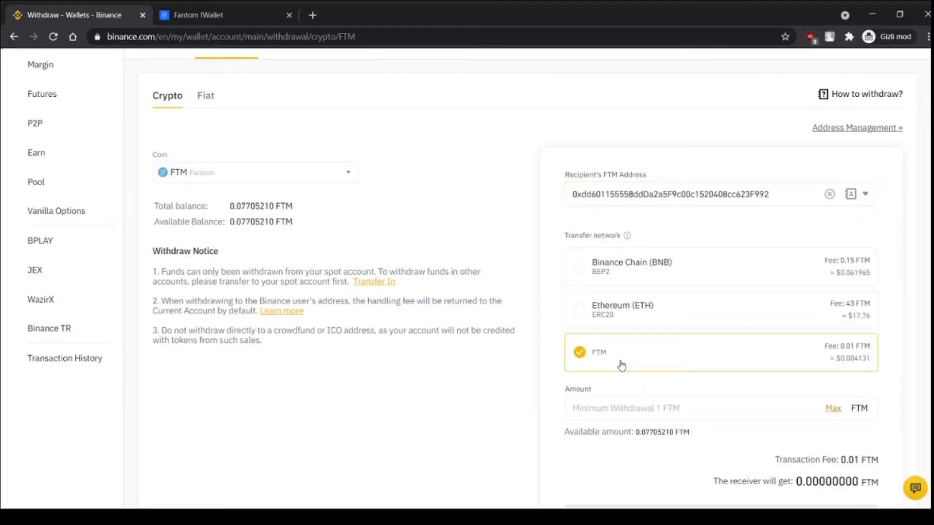
mouse_move(607, 358)
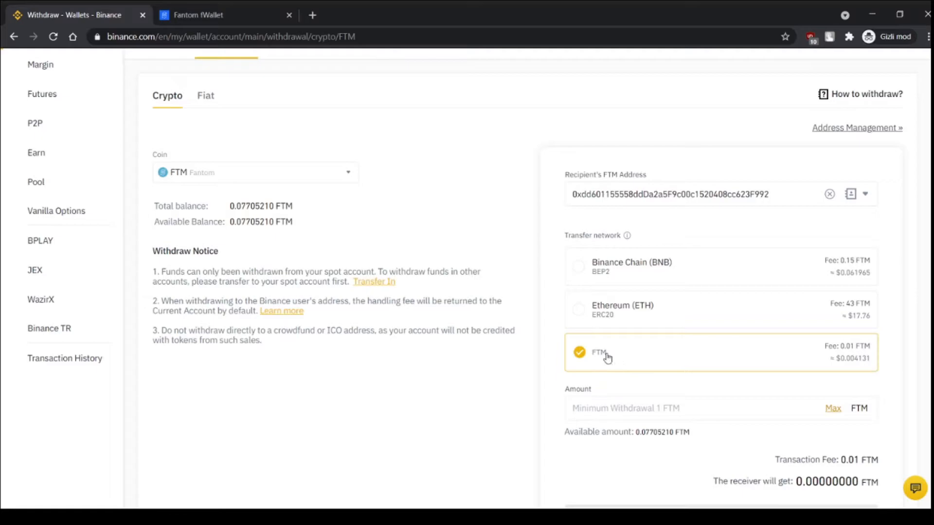
scroll(down, 3)
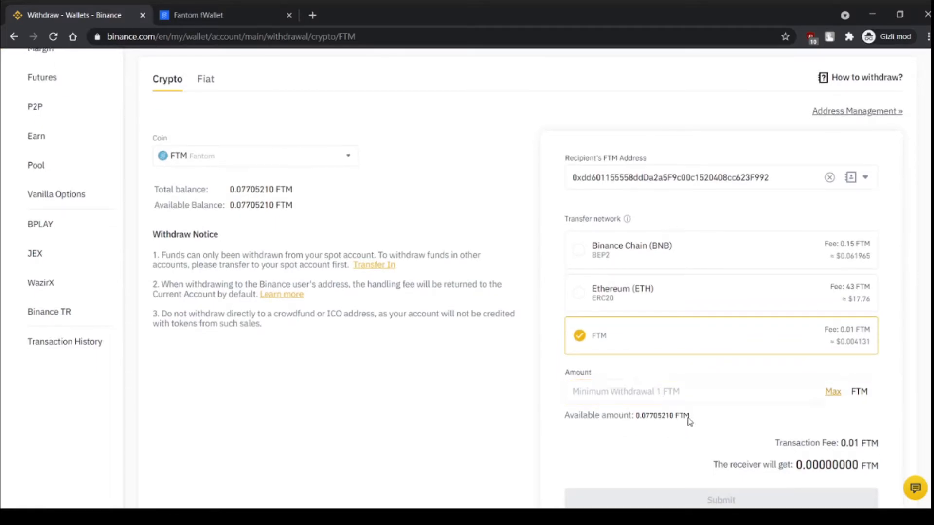
click(628, 391)
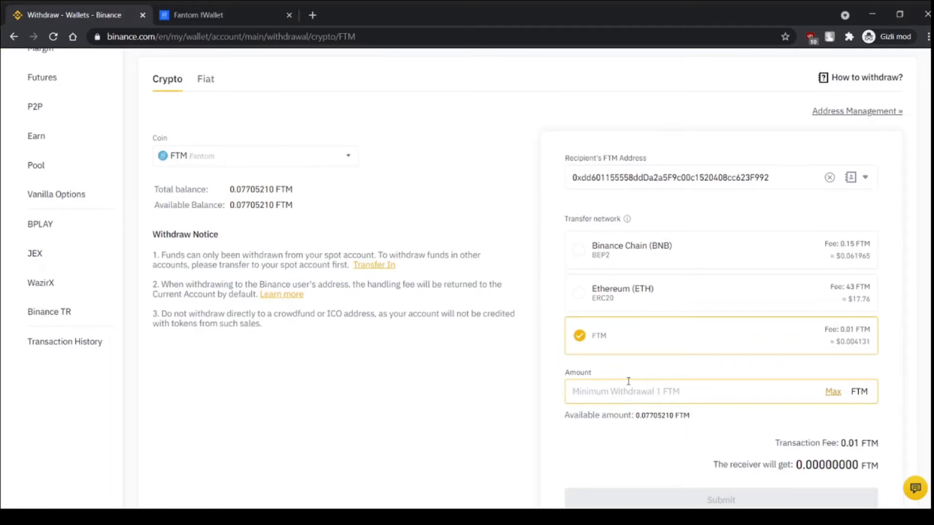
scroll(down, 3)
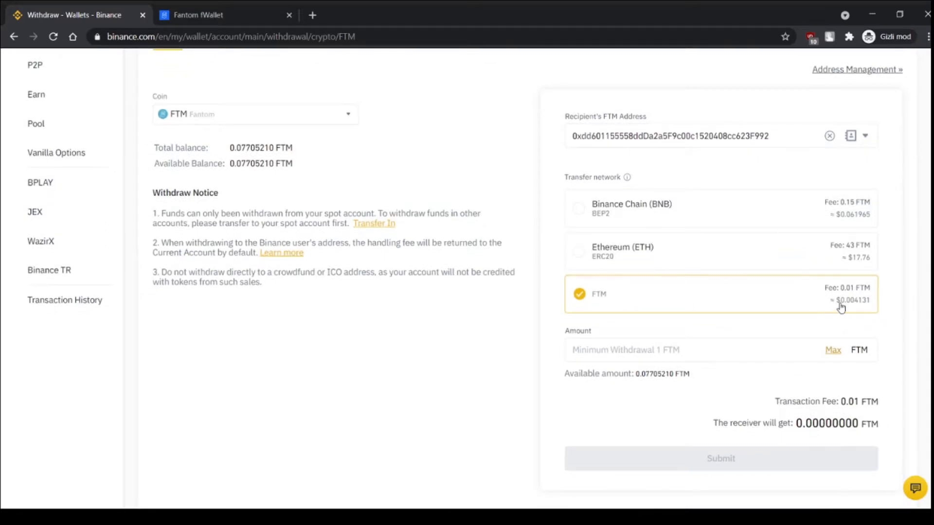
mouse_move(848, 310)
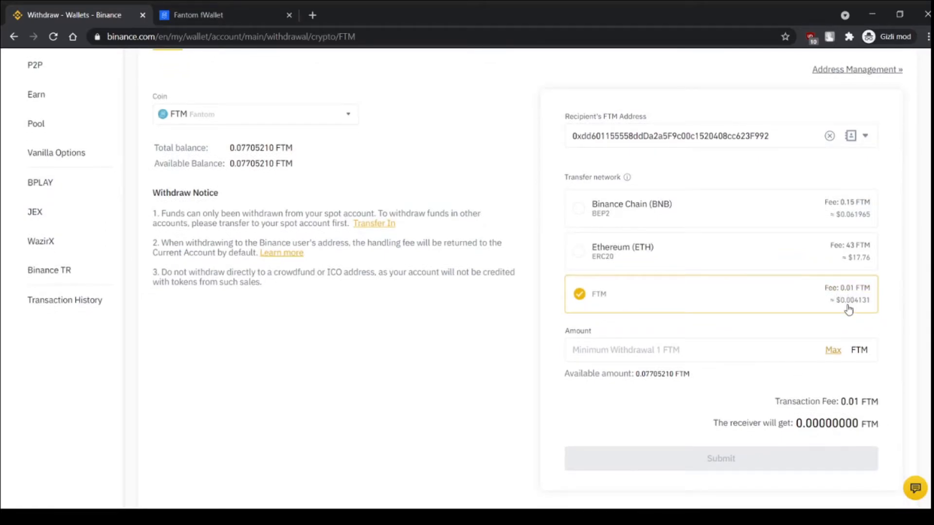
mouse_move(810, 317)
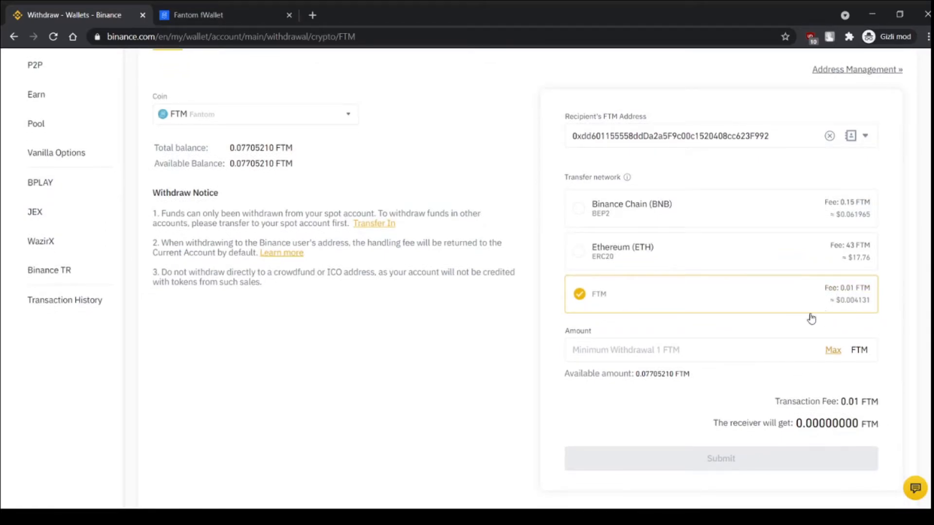
mouse_move(806, 387)
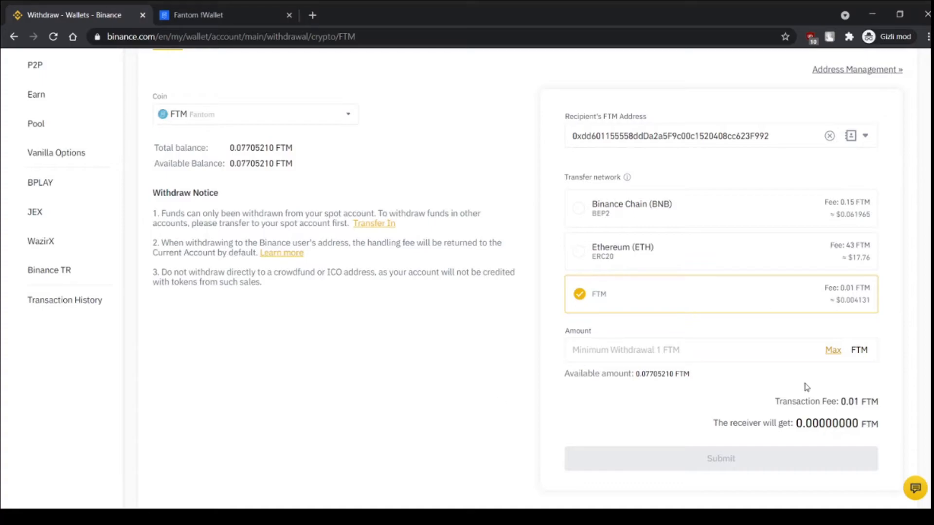
click(635, 349)
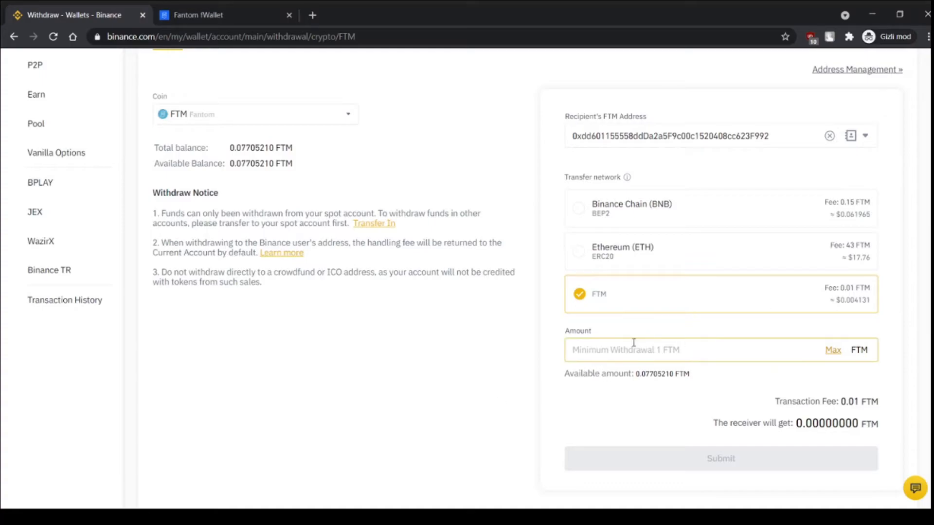
text(1)
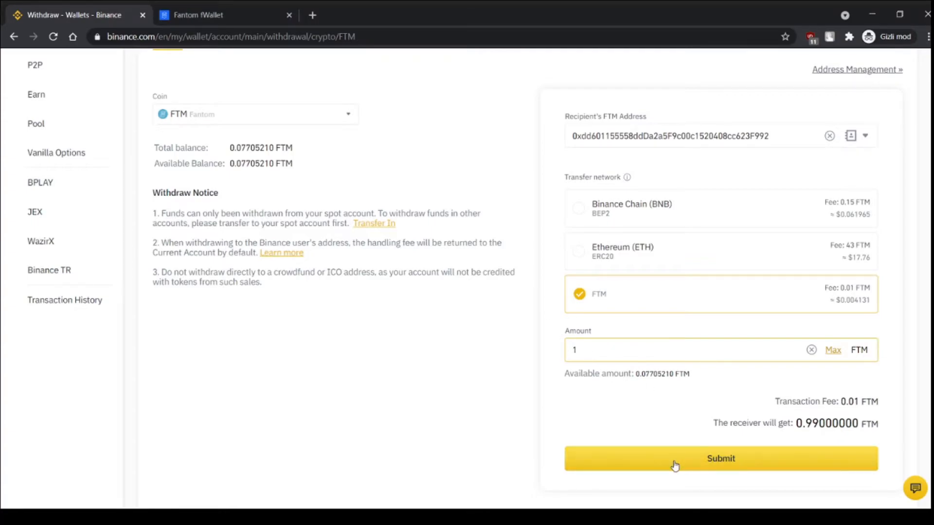
mouse_move(457, 310)
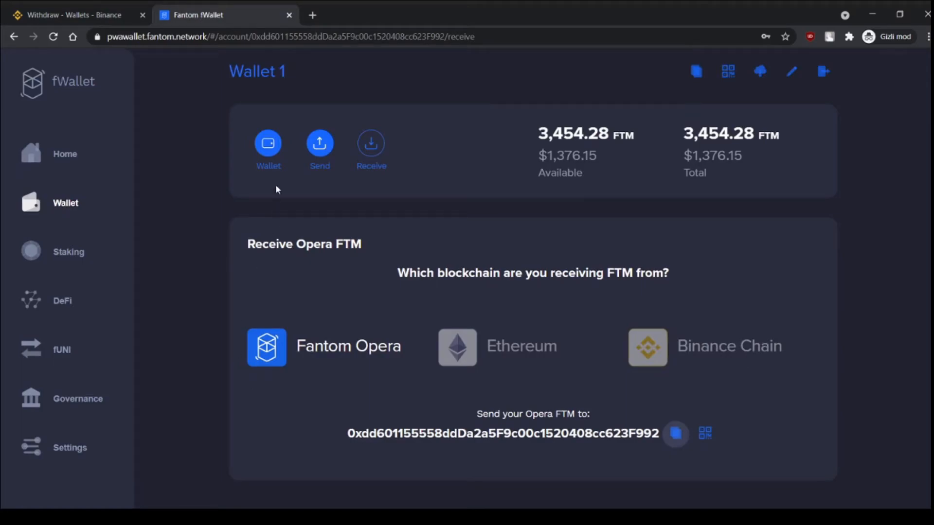
mouse_move(278, 292)
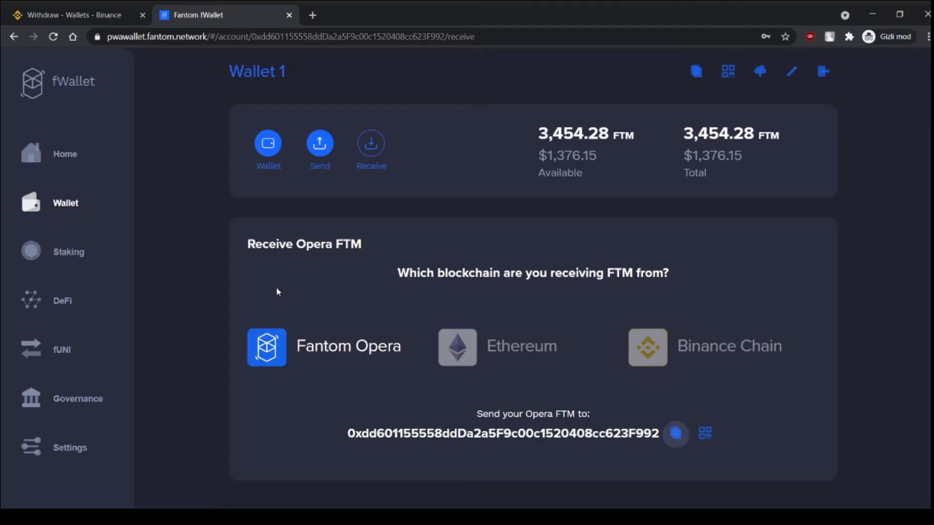
Step: Start a Send from Wallet 1 with Fantom Opera as the destination blockchain
click(320, 143)
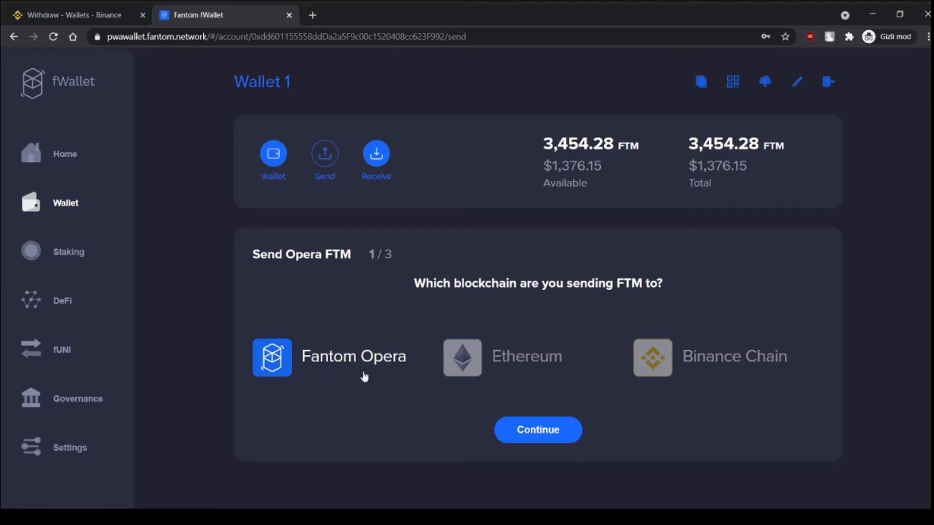
click(68, 15)
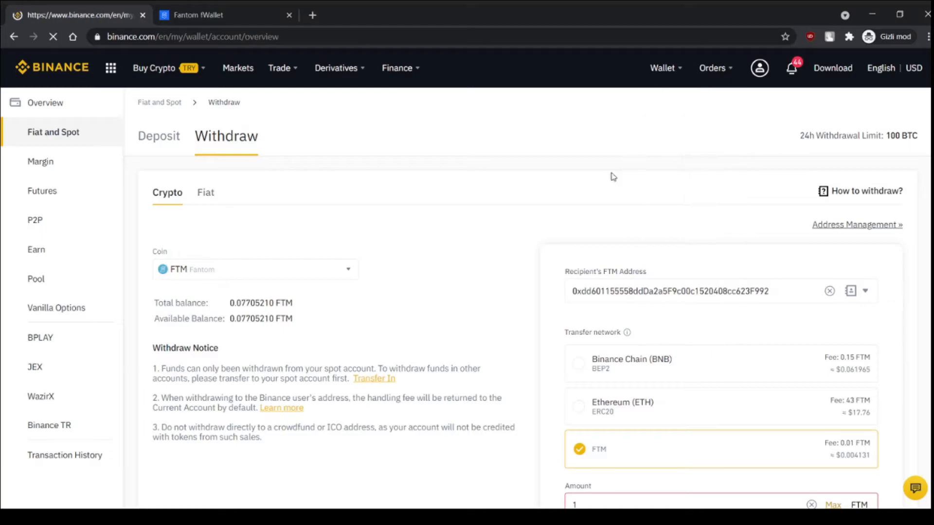
Step: Show Binance's FTM deposit address on the FTM network and copy it
click(44, 103)
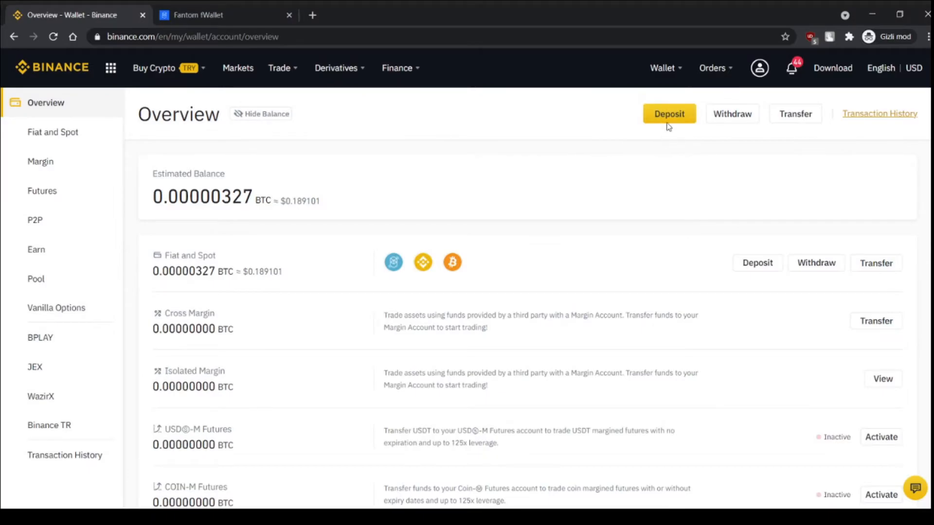
click(669, 114)
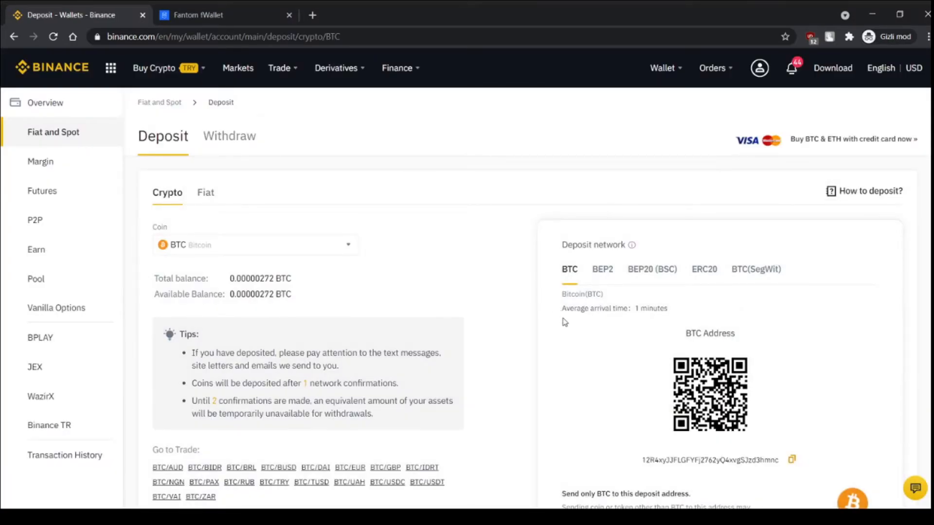
scroll(down, 3)
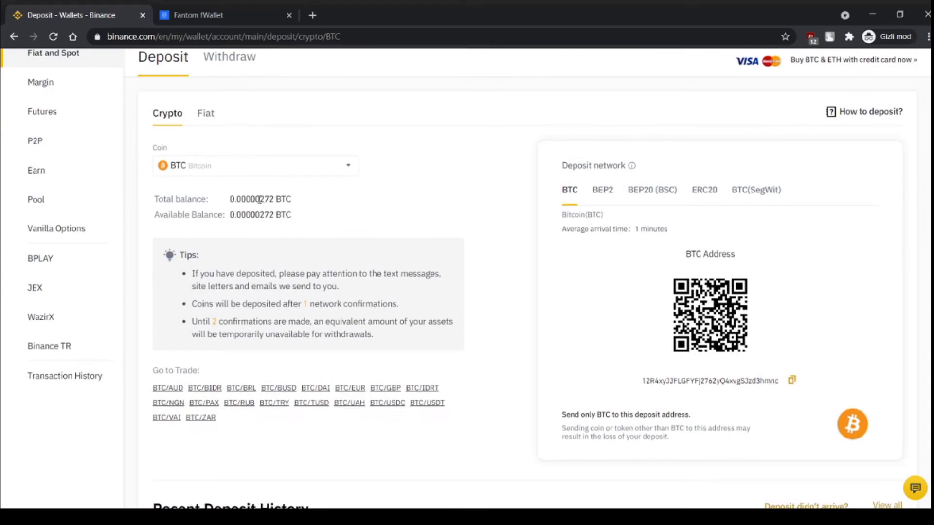
click(255, 165)
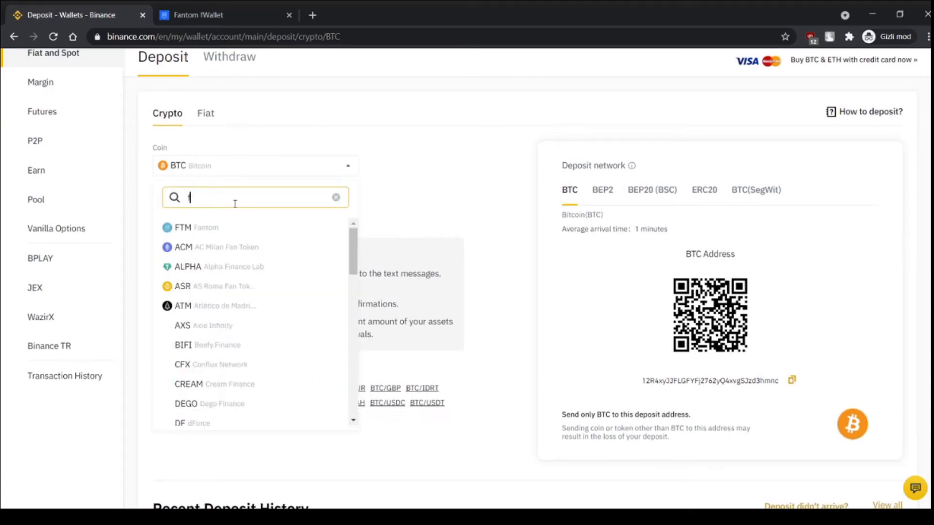
click(198, 227)
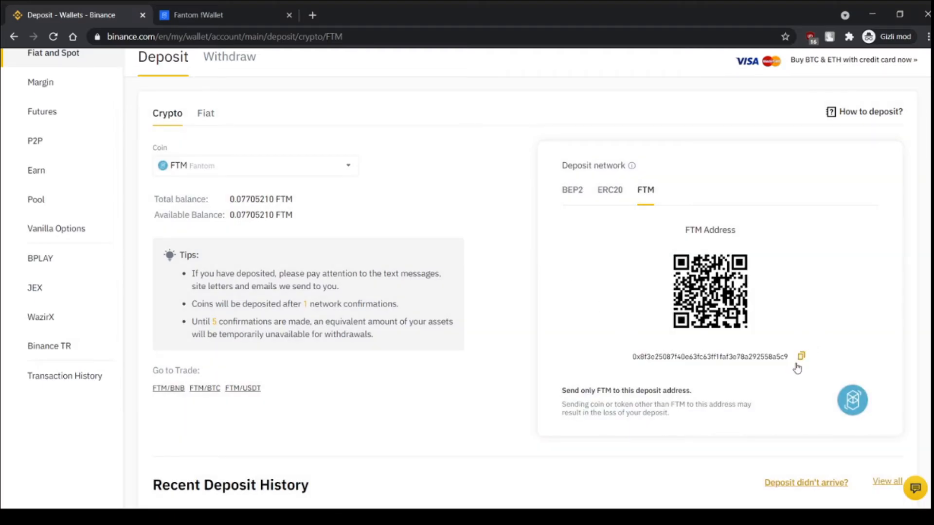
click(214, 16)
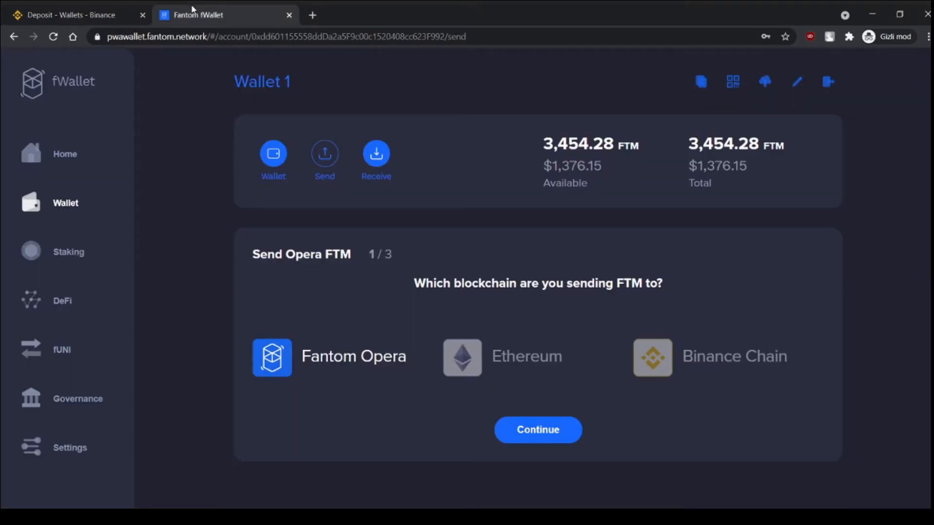
click(538, 430)
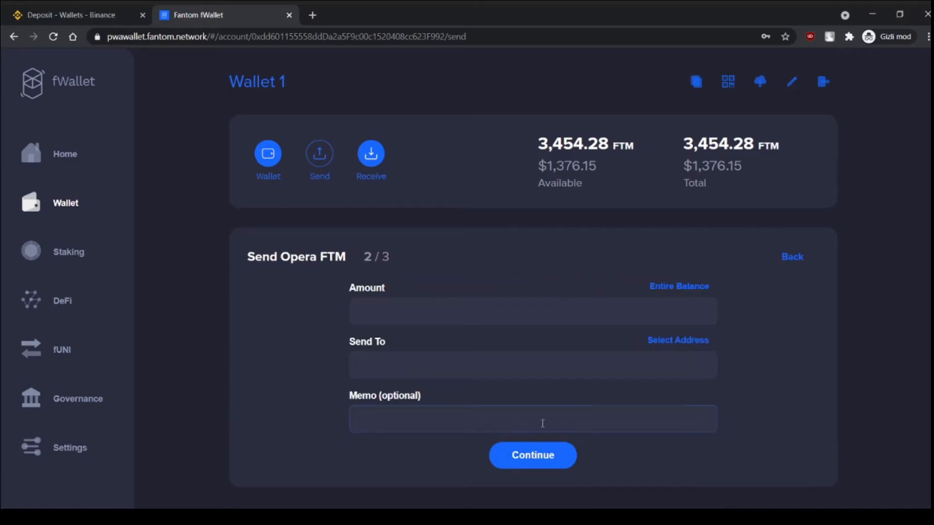
click(505, 311)
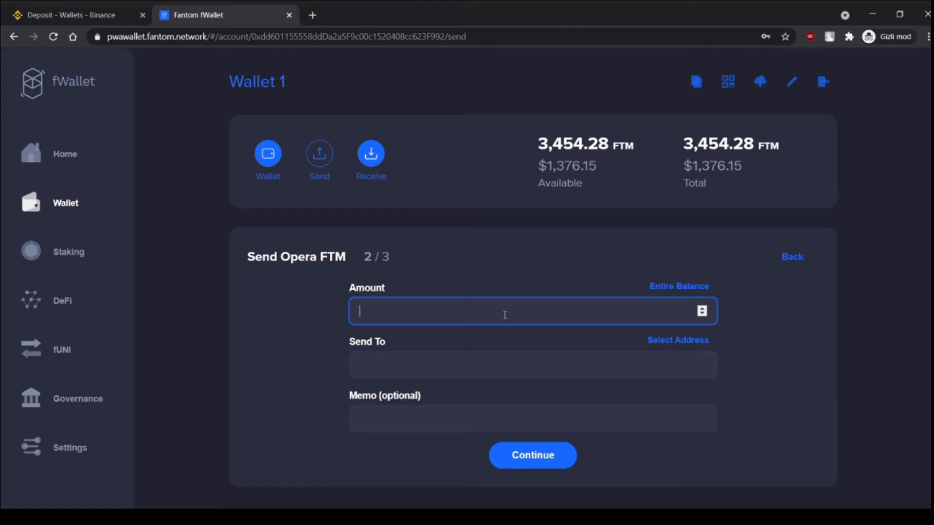
text(5)
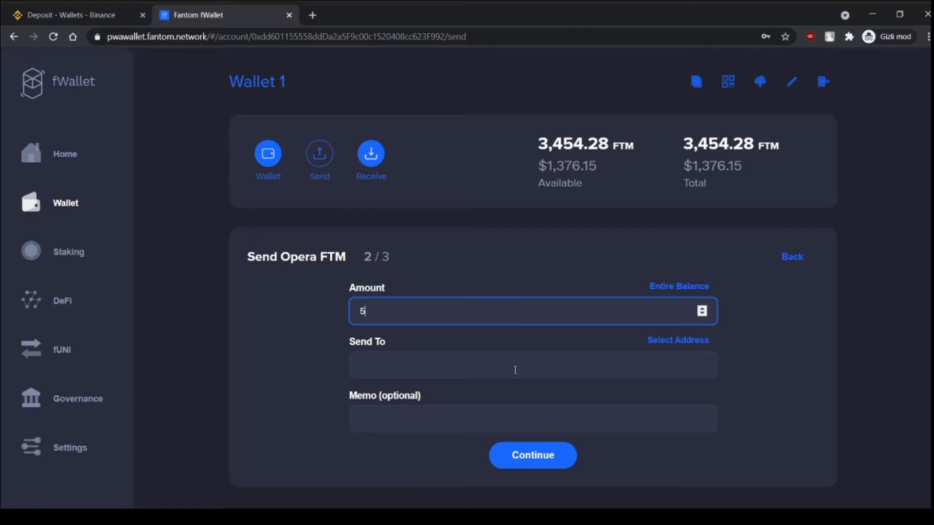
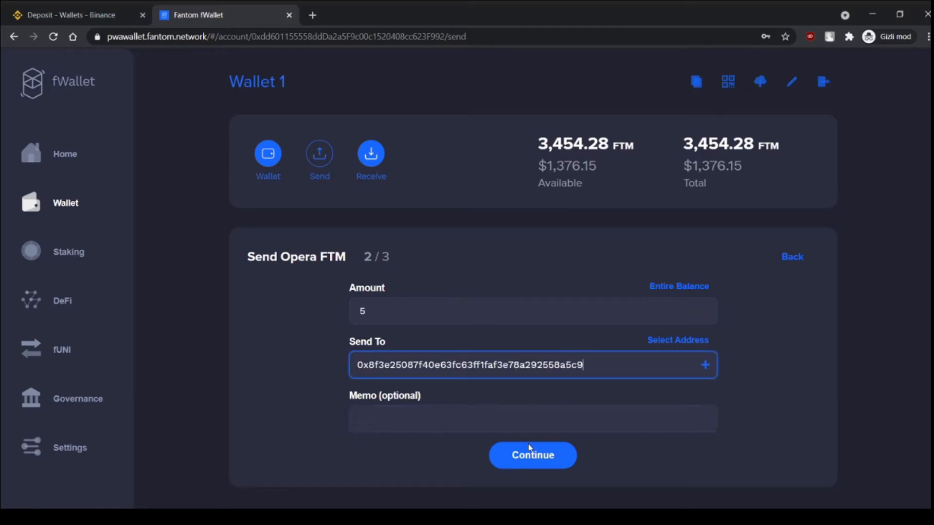
click(533, 455)
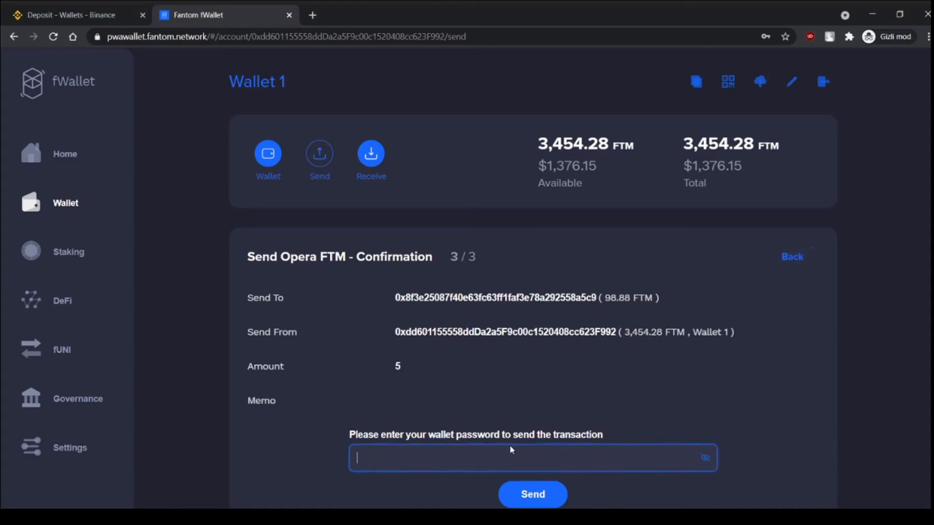
Step: Enter the wallet password and send the 5 FTM transaction, leaving 3,449.28 FTM available
text(password)
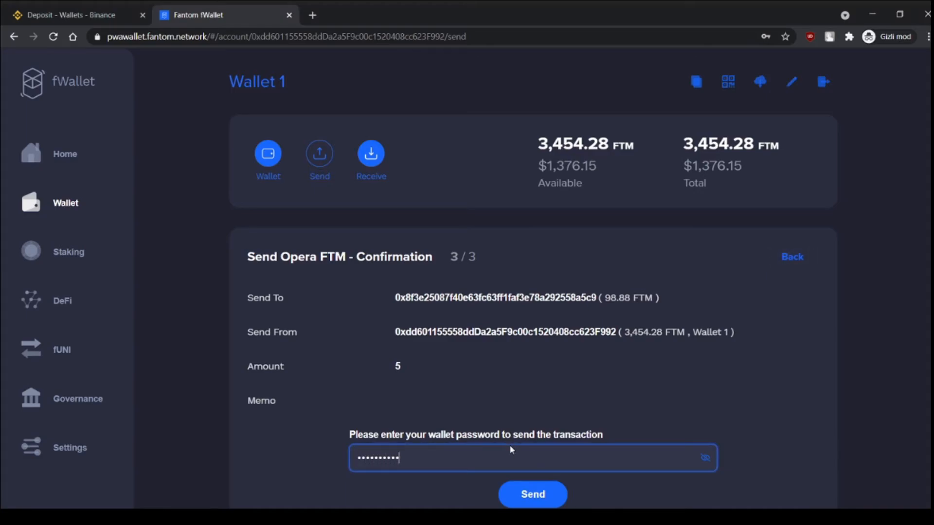
click(533, 507)
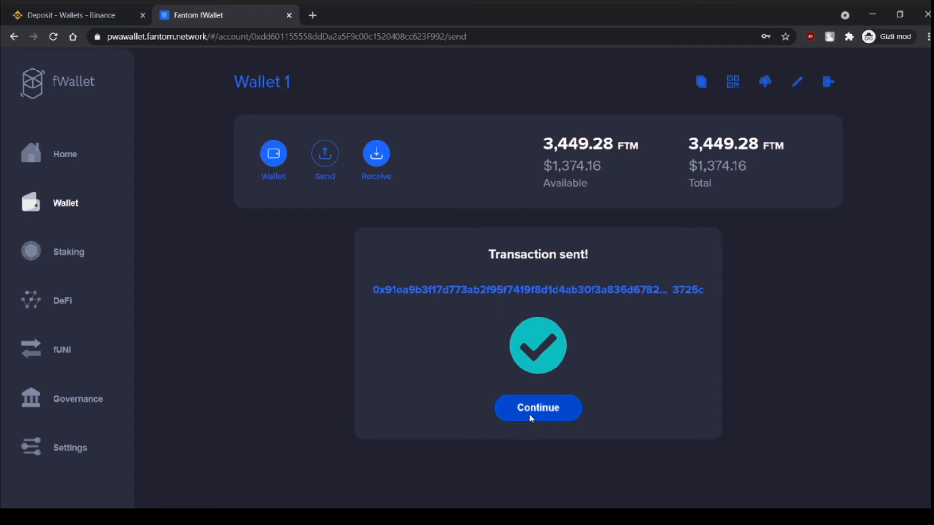
click(73, 15)
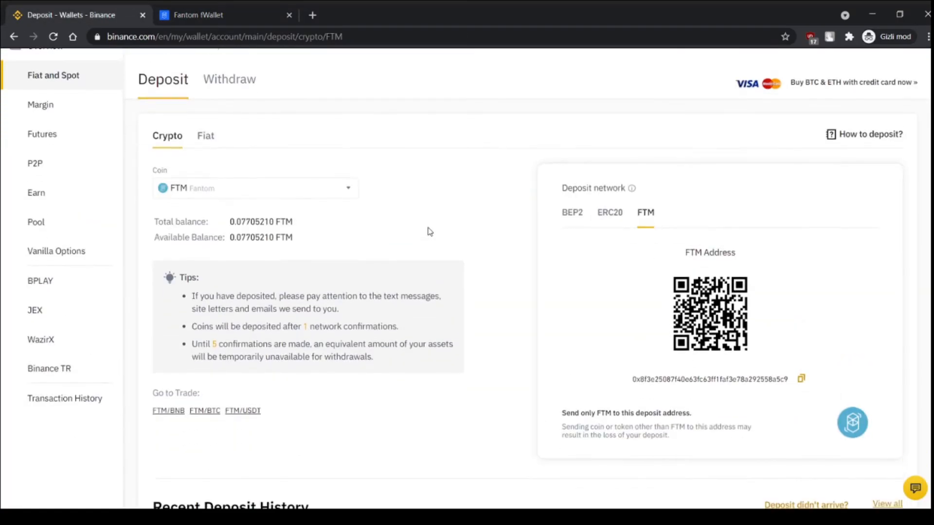
Step: Review Binance's Recent Deposit History, then switch to fWallet's transactions showing the -5.00 FTM send as Success
scroll(down, 3)
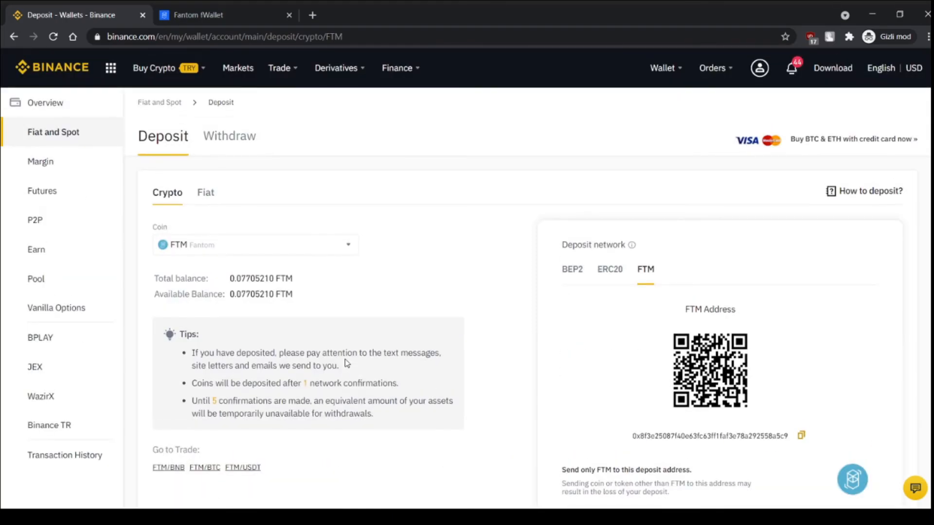
scroll(down, 3)
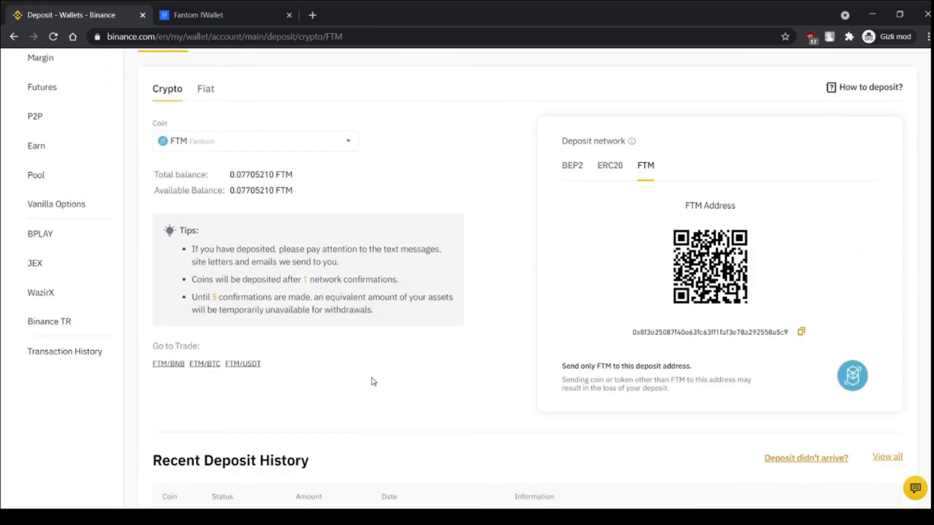
scroll(down, 3)
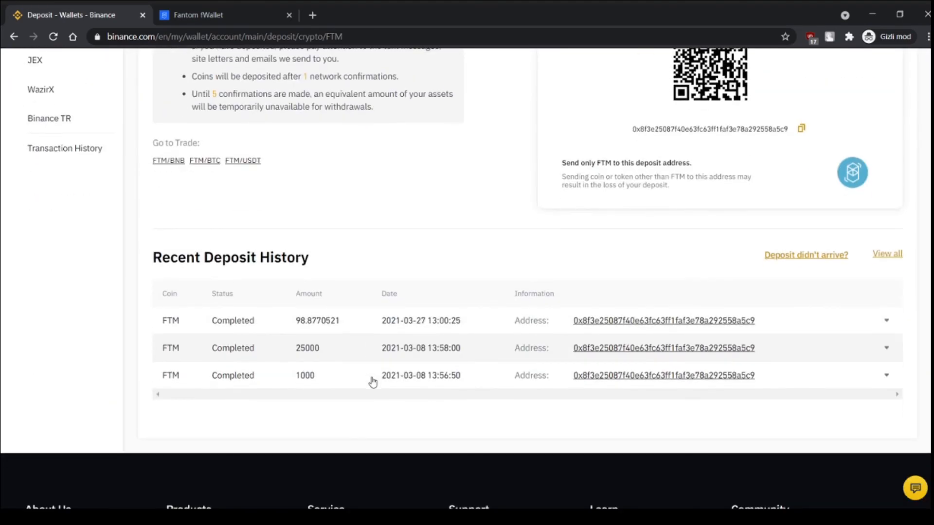
scroll(up, 3)
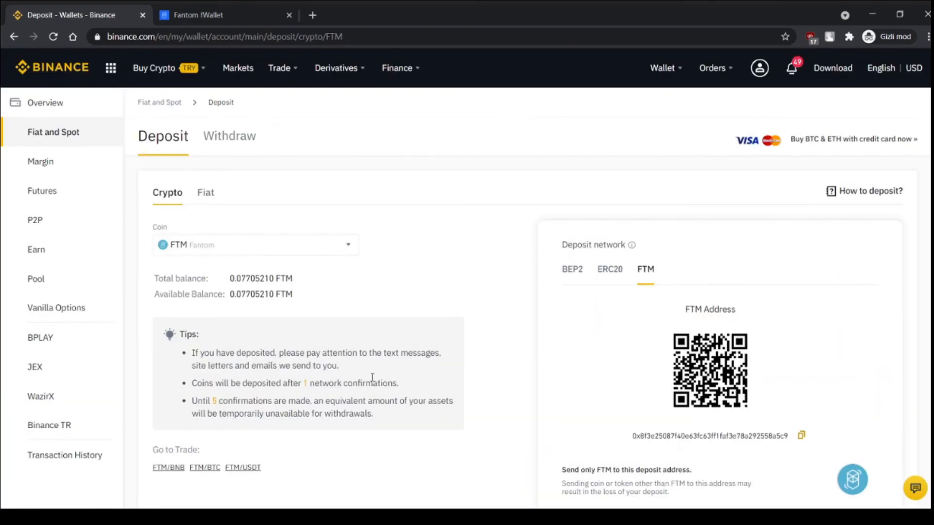
click(206, 14)
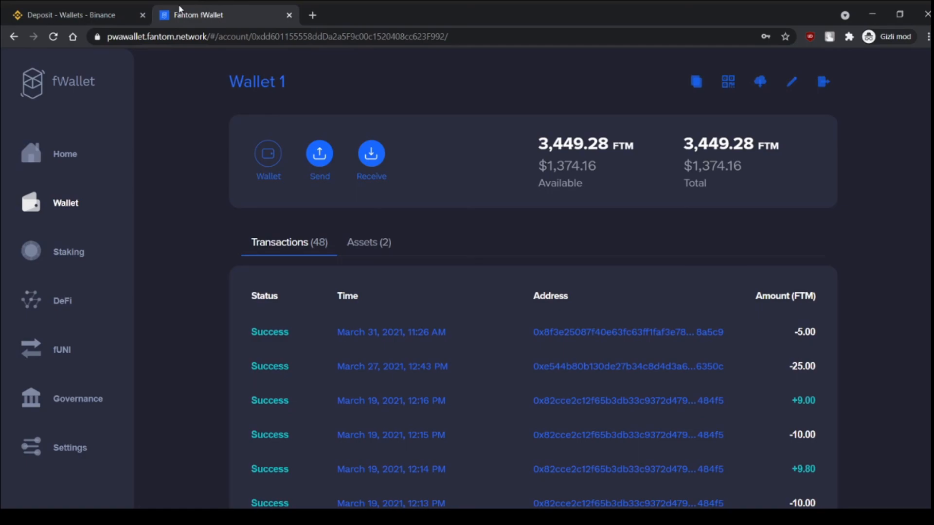
mouse_move(426, 464)
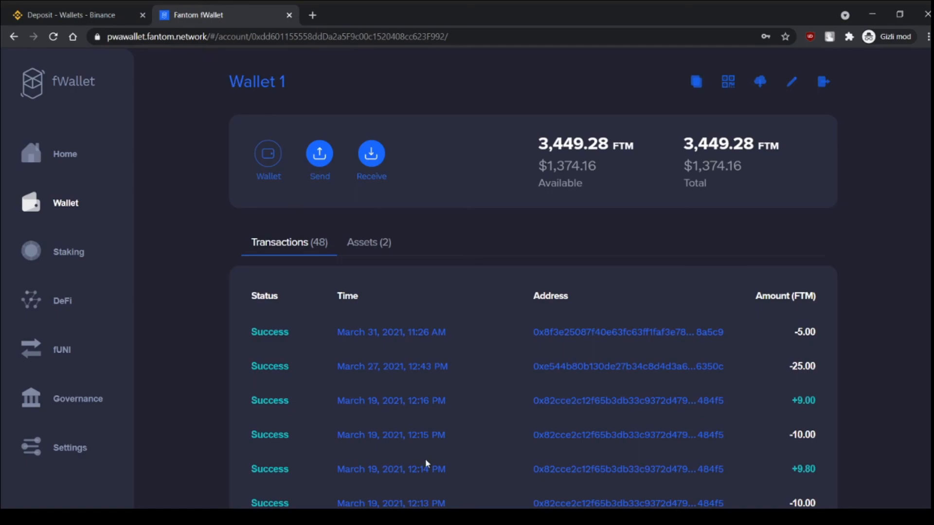